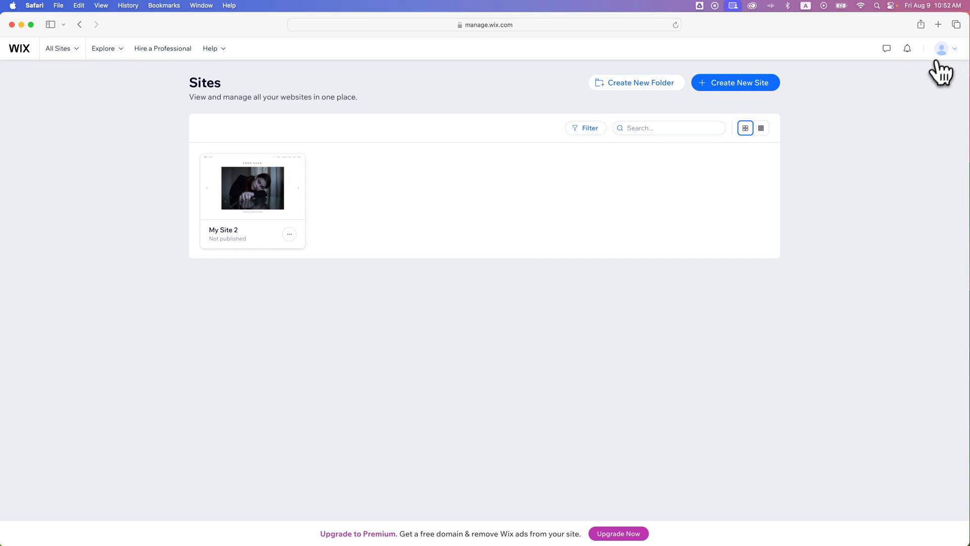
Step: Open the account dropdown from the profile avatar on the sites dashboard
left_click(940, 49)
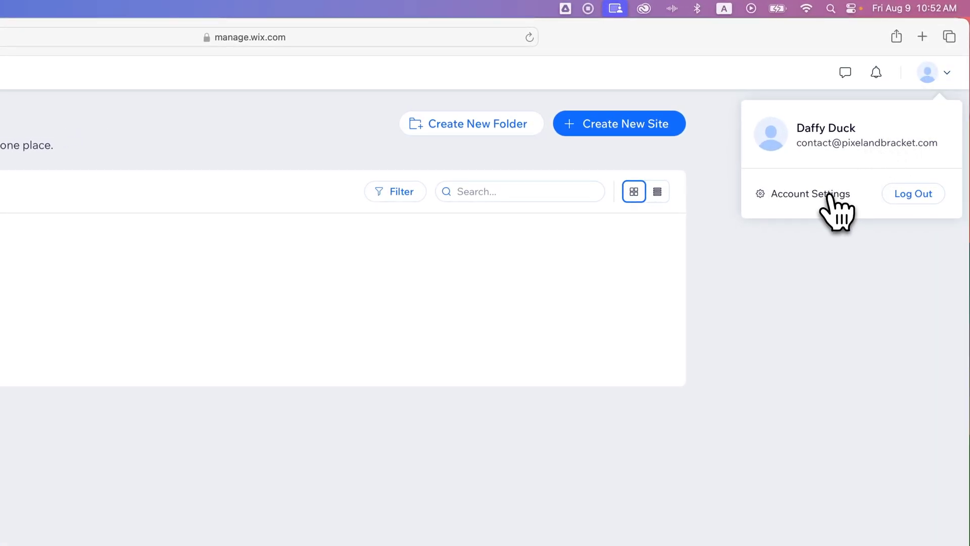
Step: Go to Account Settings and scroll down to the 2-step verification section
left_click(808, 194)
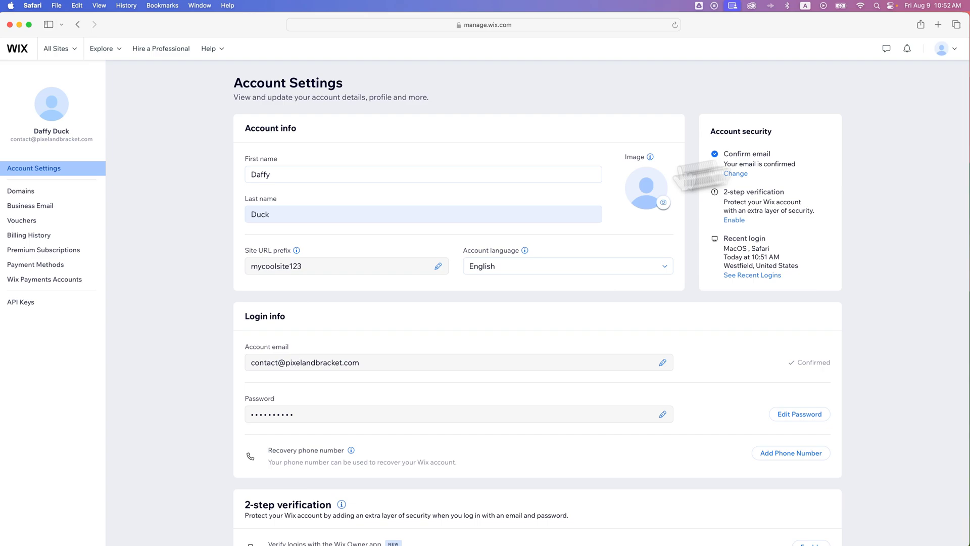
scroll("down", 3)
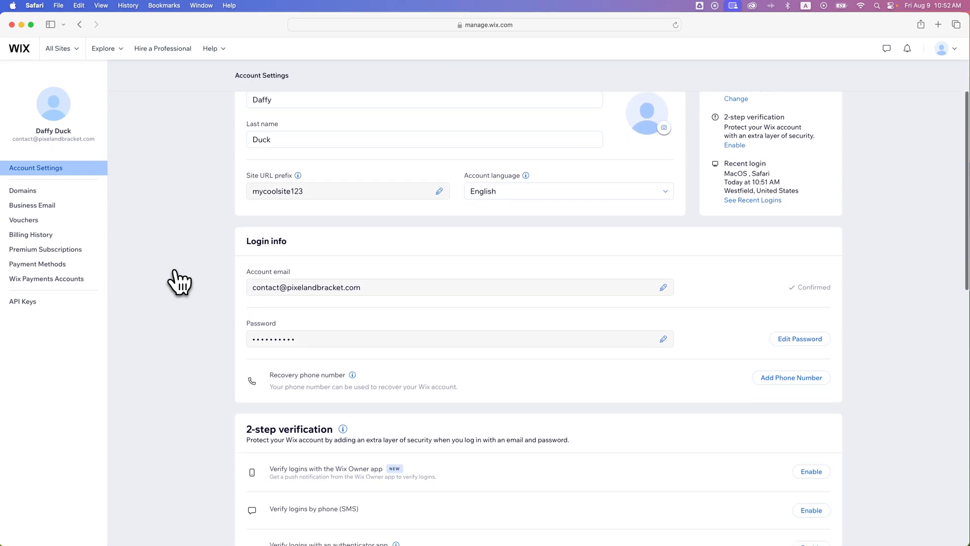
scroll("down", 3)
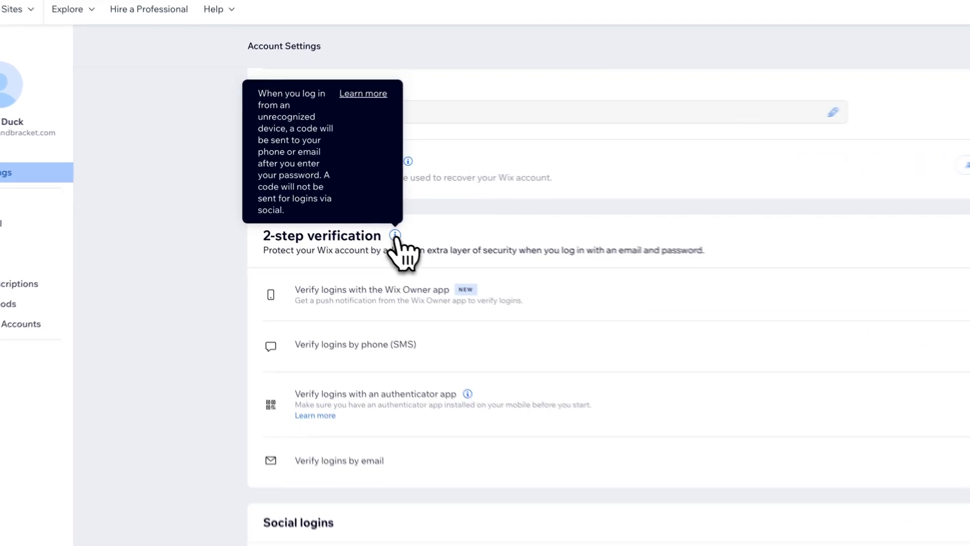
scroll("down", 3)
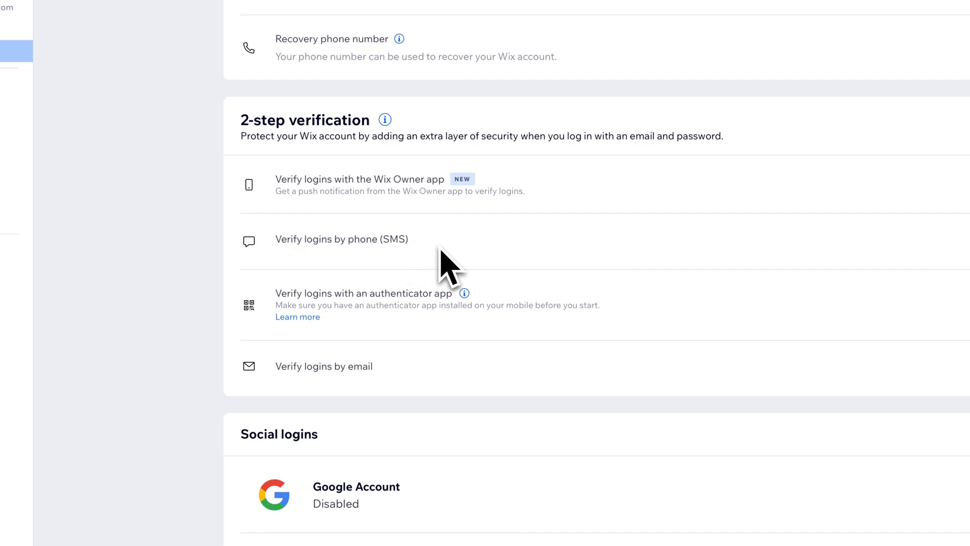
mouse_move(344, 312)
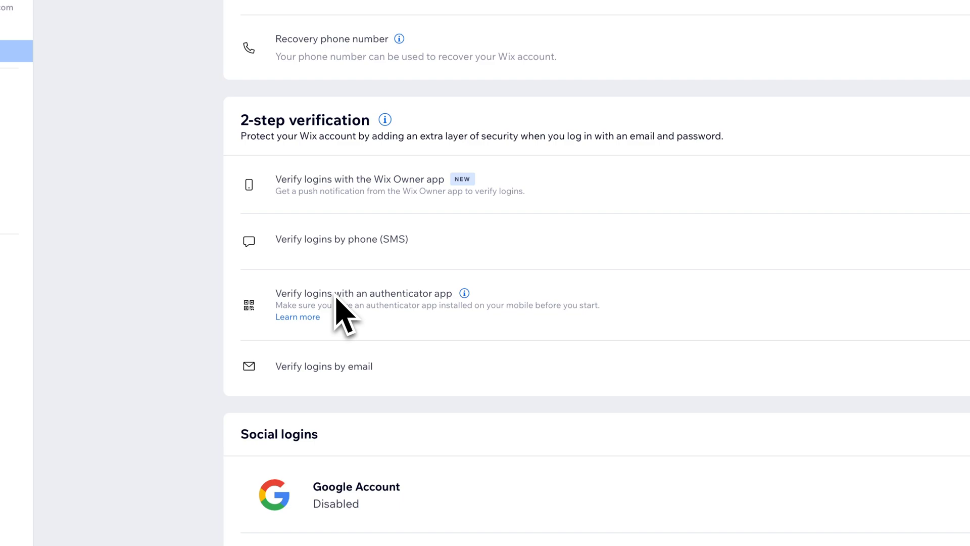
mouse_move(309, 358)
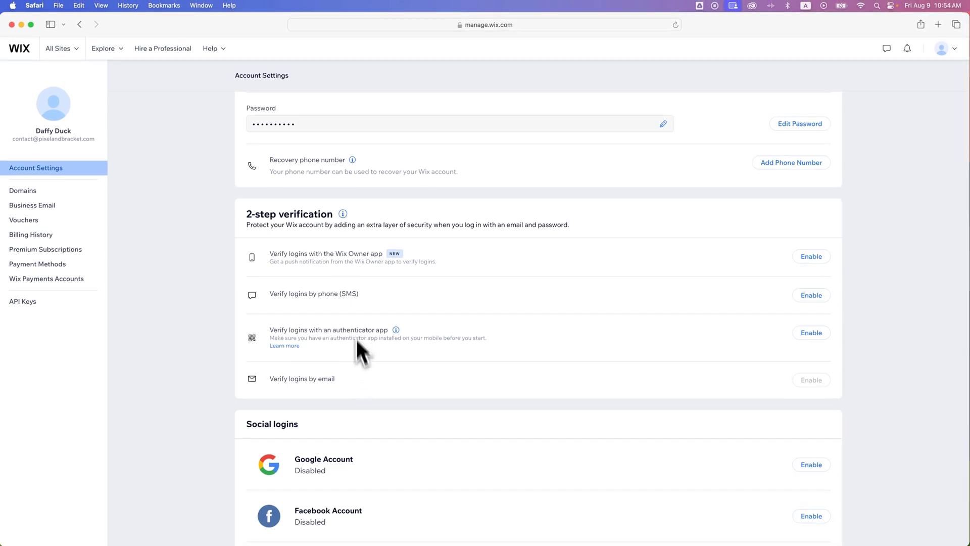
mouse_move(420, 303)
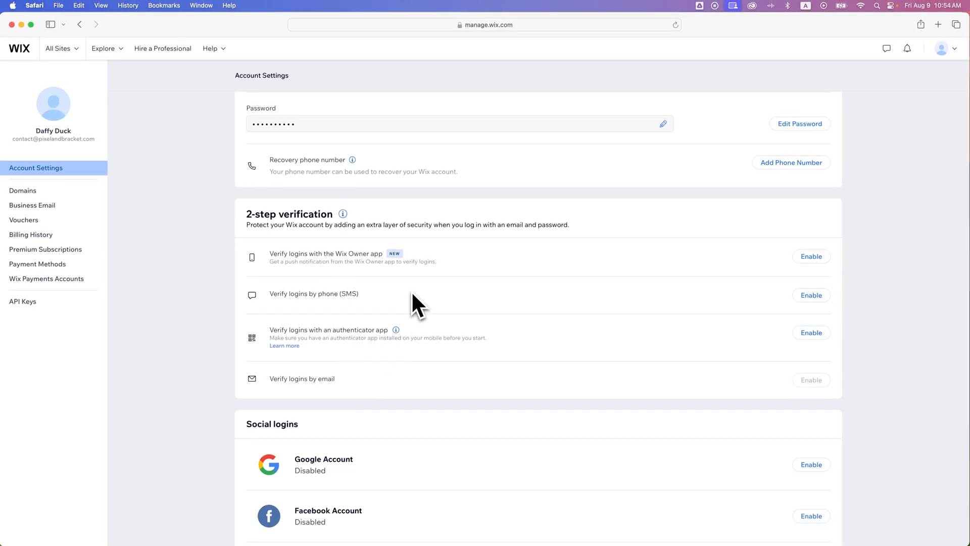